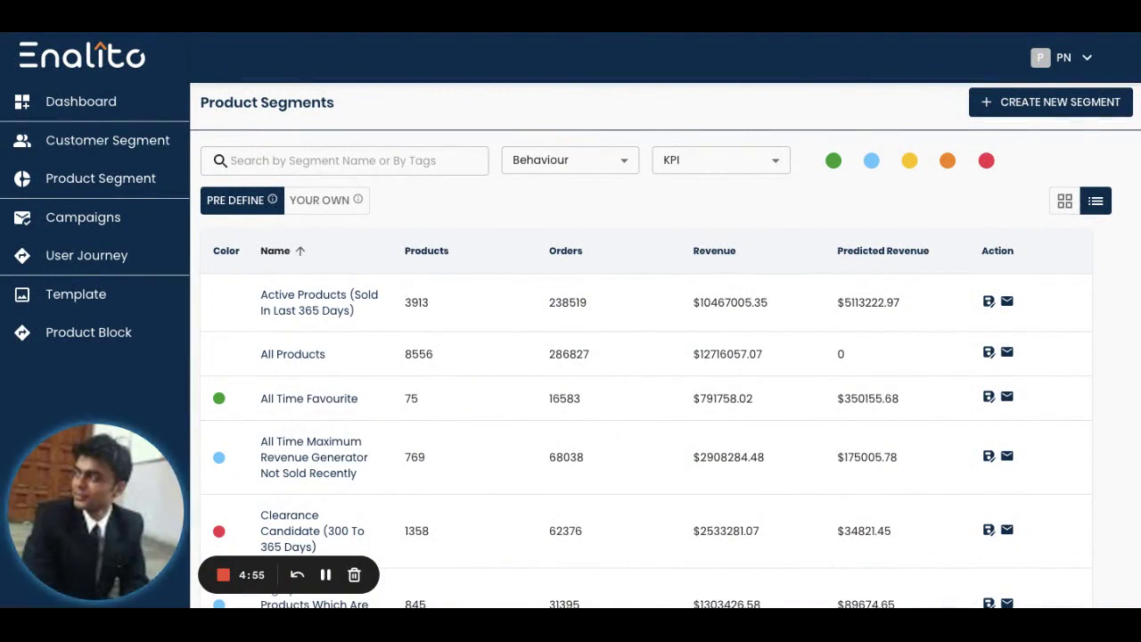
pyautogui.moveTo(604, 116)
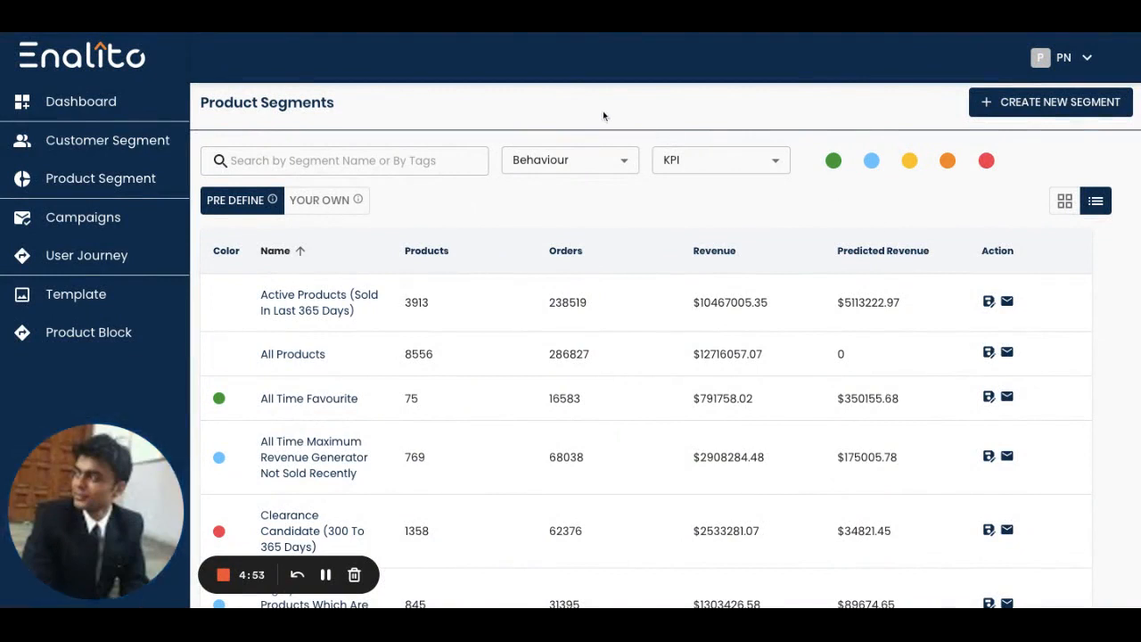
pyautogui.moveTo(464, 130)
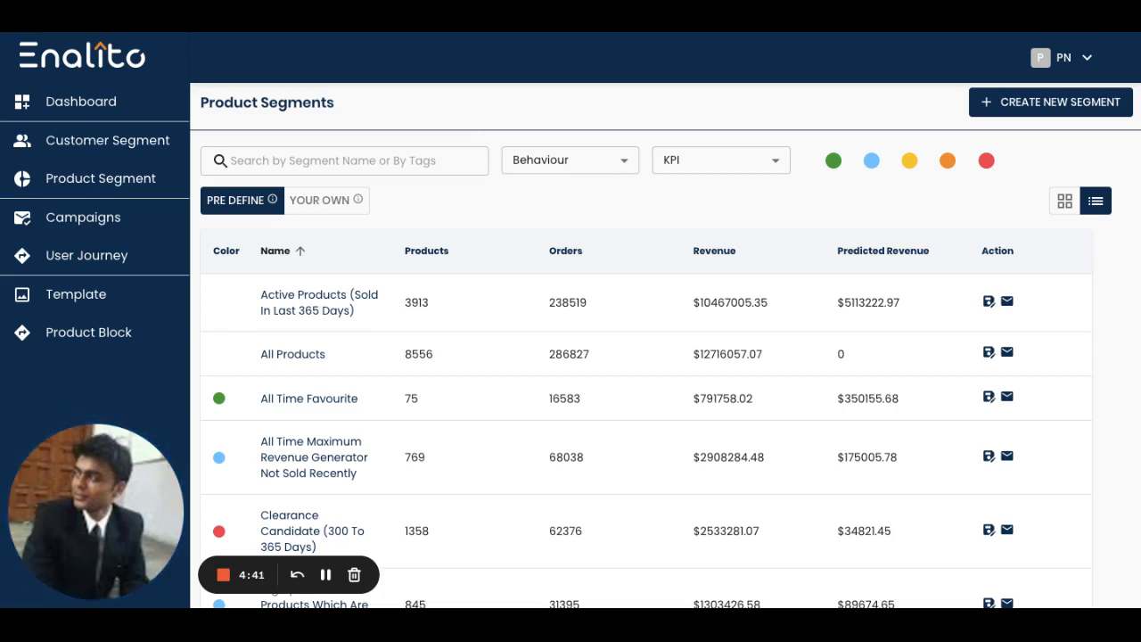
# - From the Campaigns list, create a new campaign of type Product Based Campaign
pyautogui.click(570, 160)
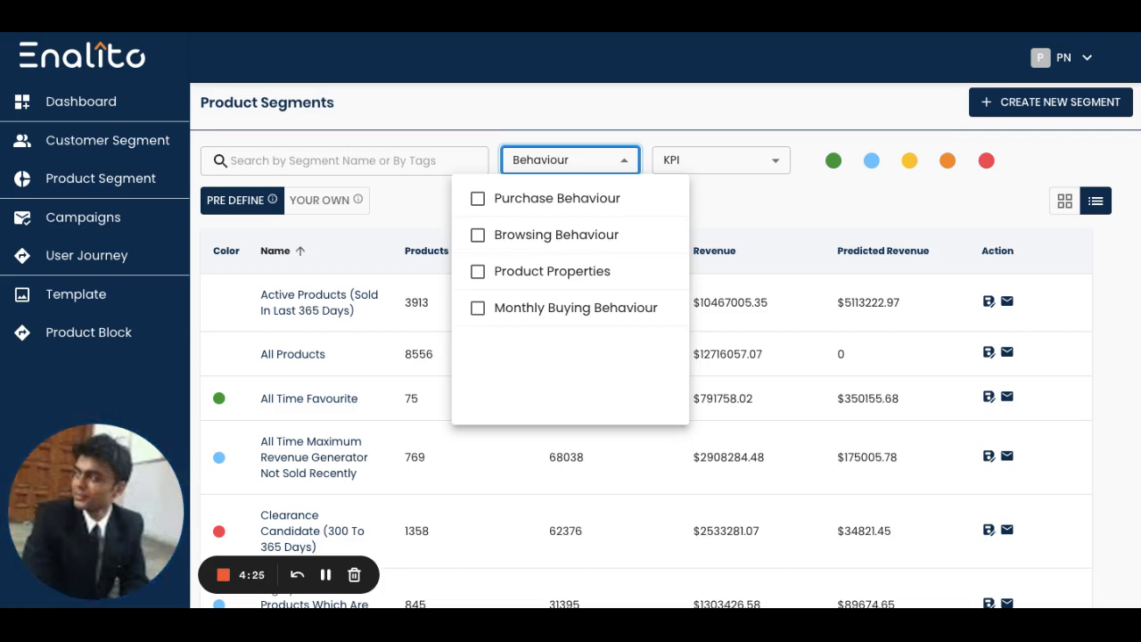
pyautogui.moveTo(575, 307)
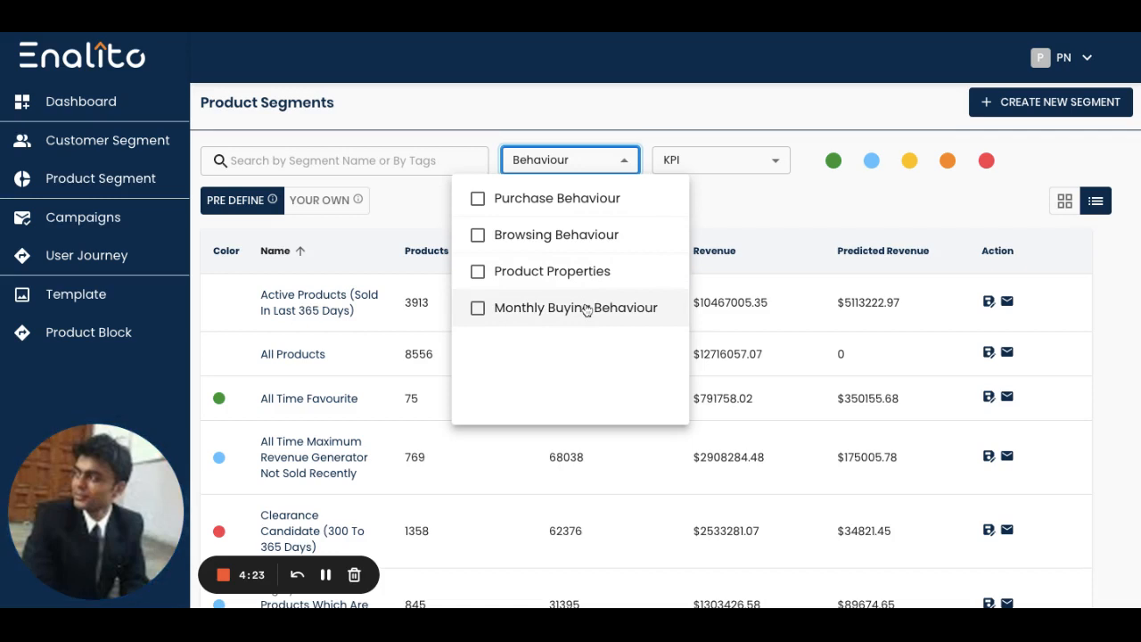
pyautogui.moveTo(587, 309)
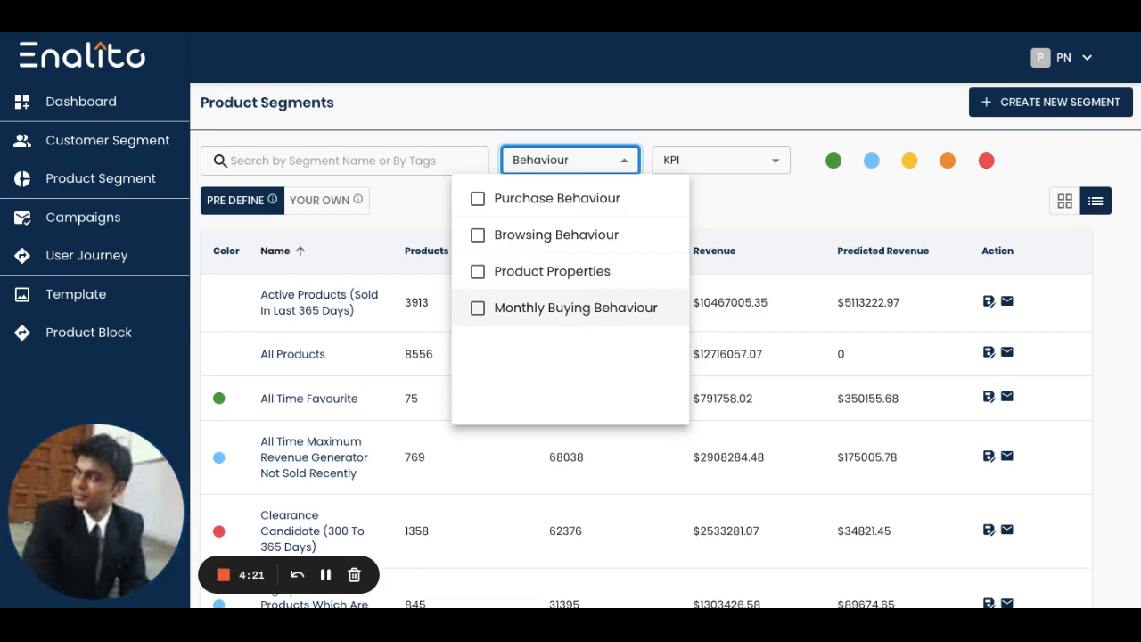
pyautogui.moveTo(624, 113)
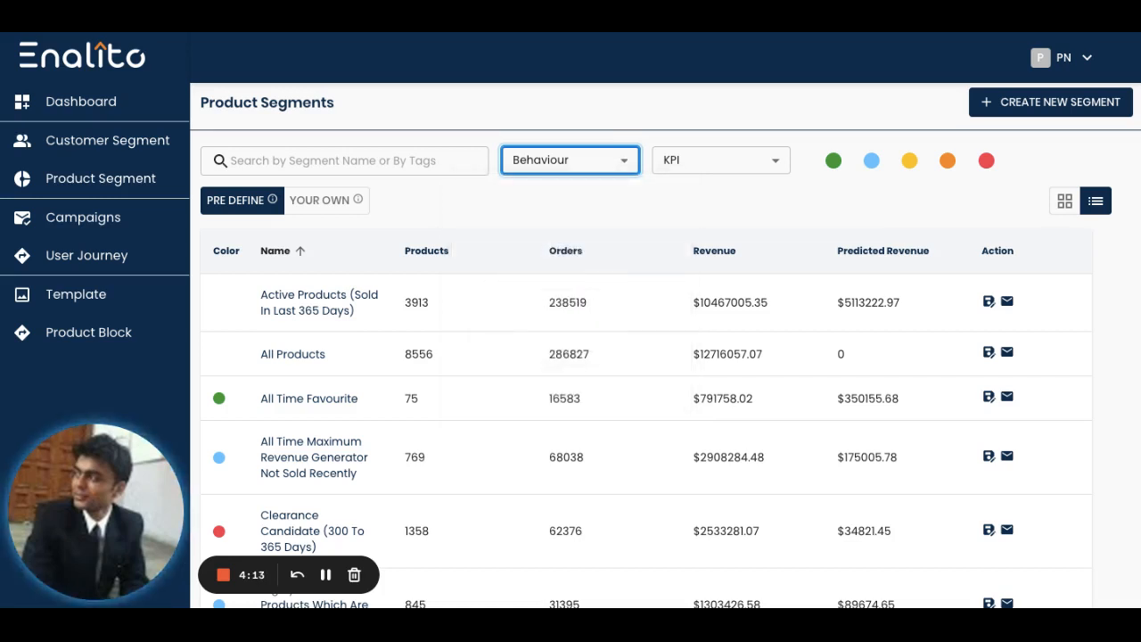
pyautogui.moveTo(371, 316)
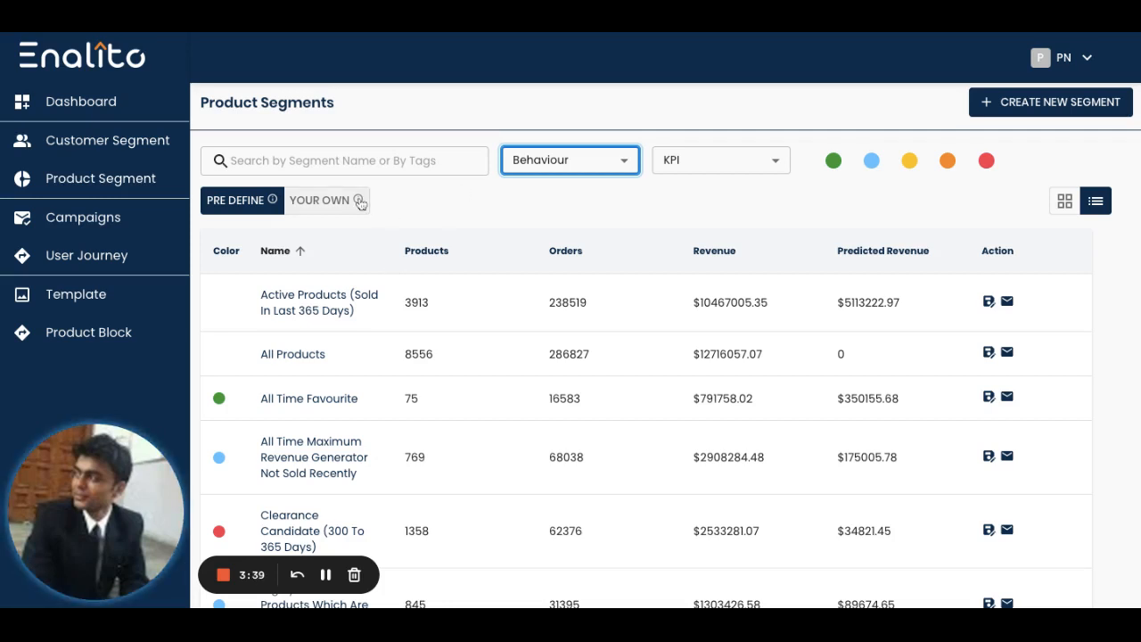
pyautogui.moveTo(67, 188)
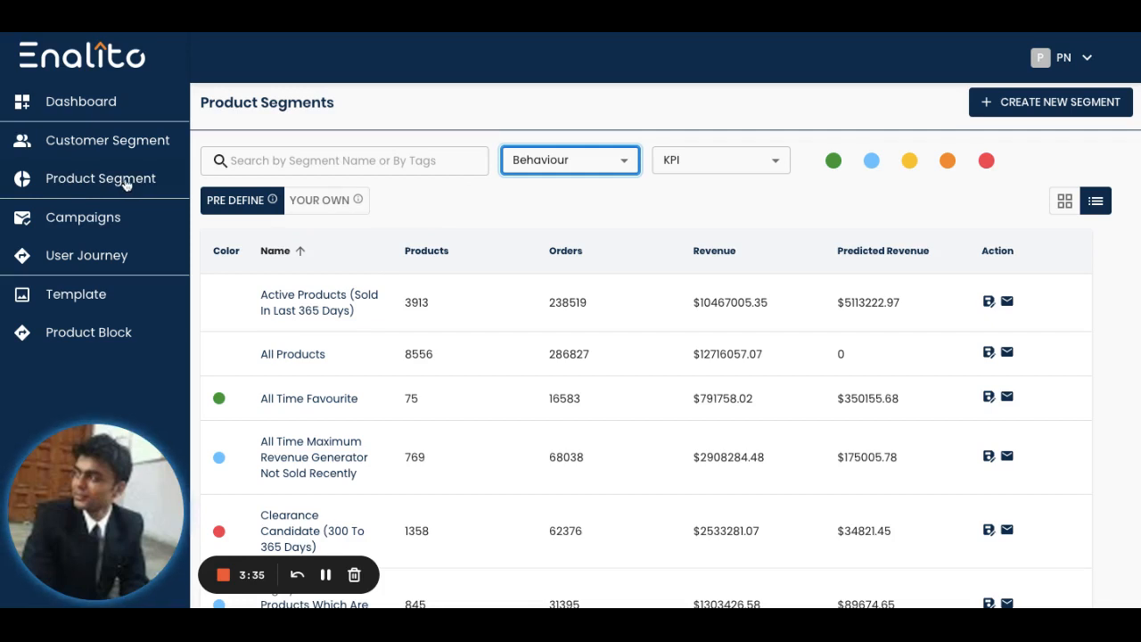
pyautogui.moveTo(467, 353)
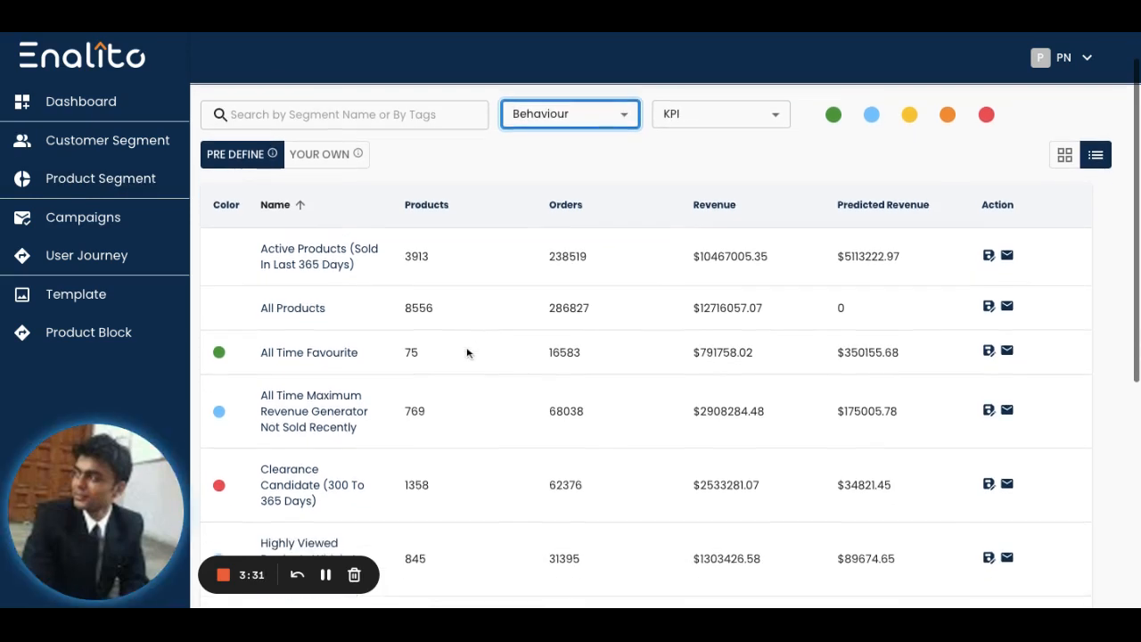
pyautogui.scroll(-3)
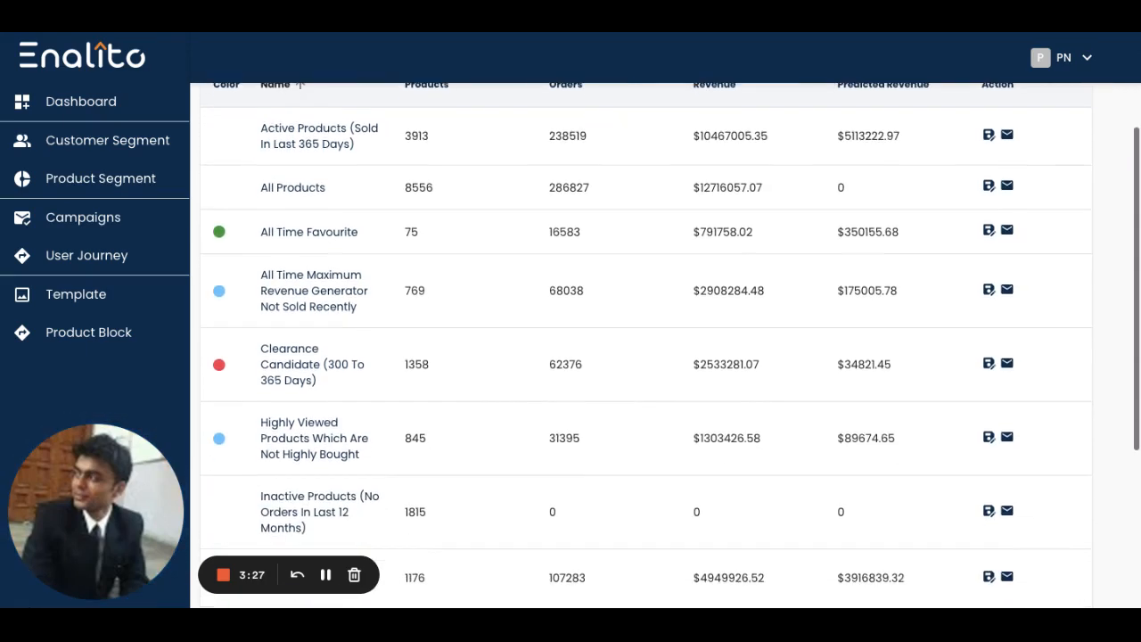
pyautogui.scroll(-3)
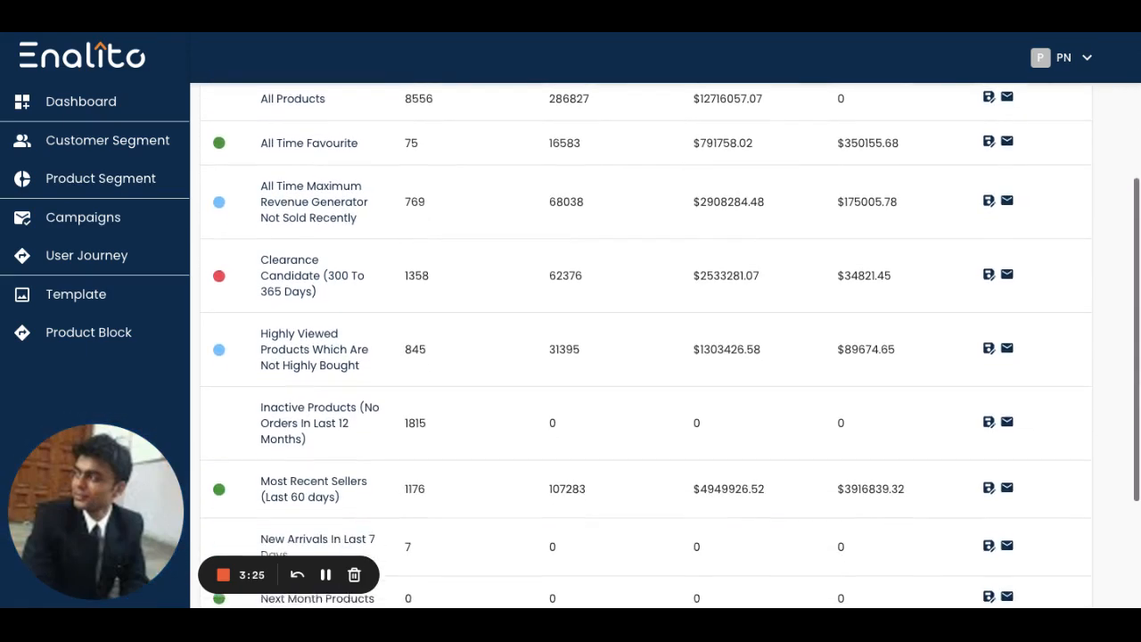
pyautogui.scroll(-3)
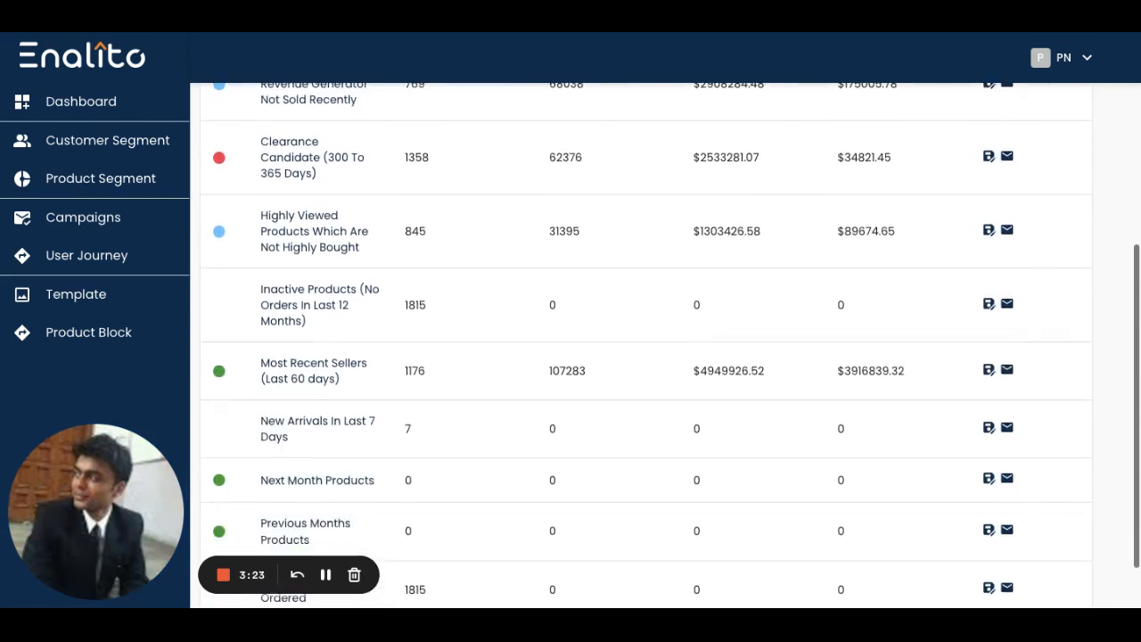
pyautogui.scroll(-3)
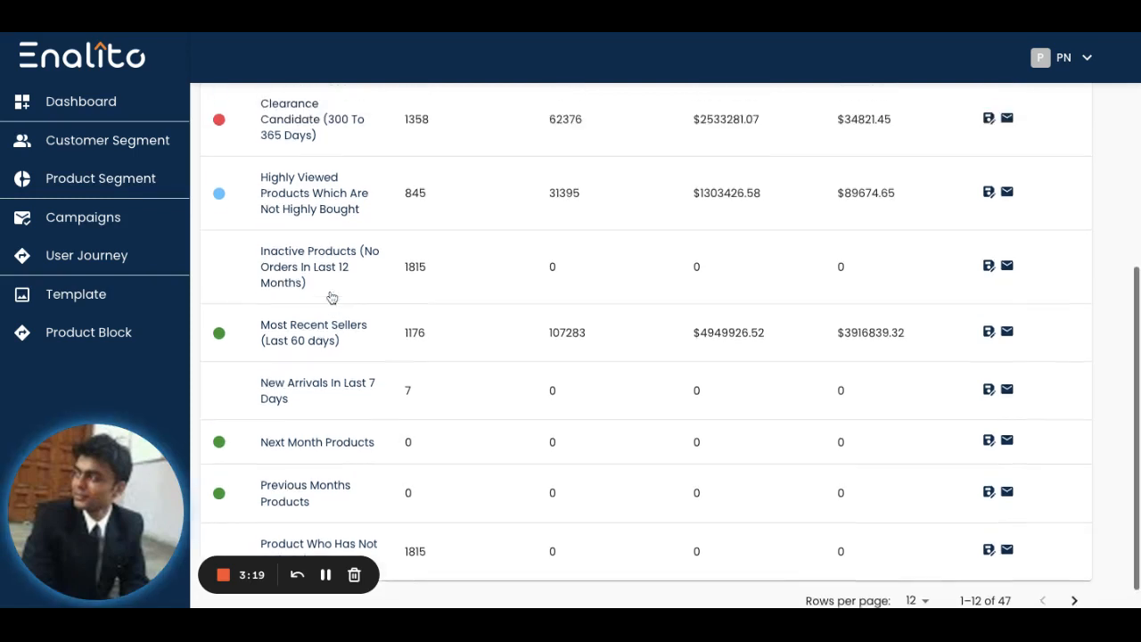
pyautogui.scroll(3)
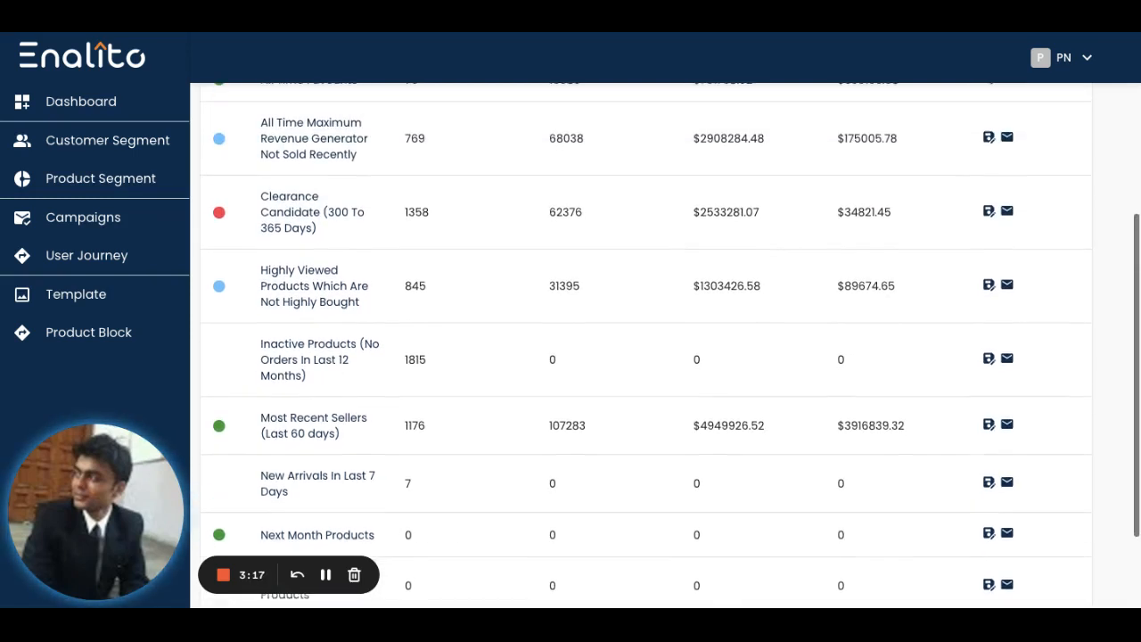
pyautogui.scroll(3)
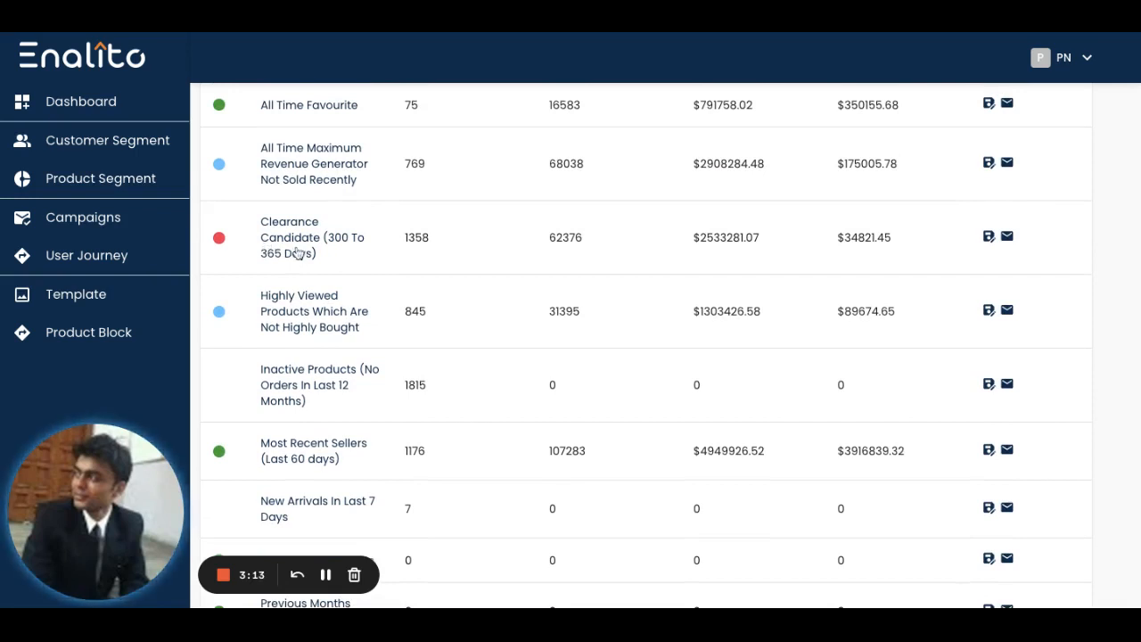
pyautogui.moveTo(337, 256)
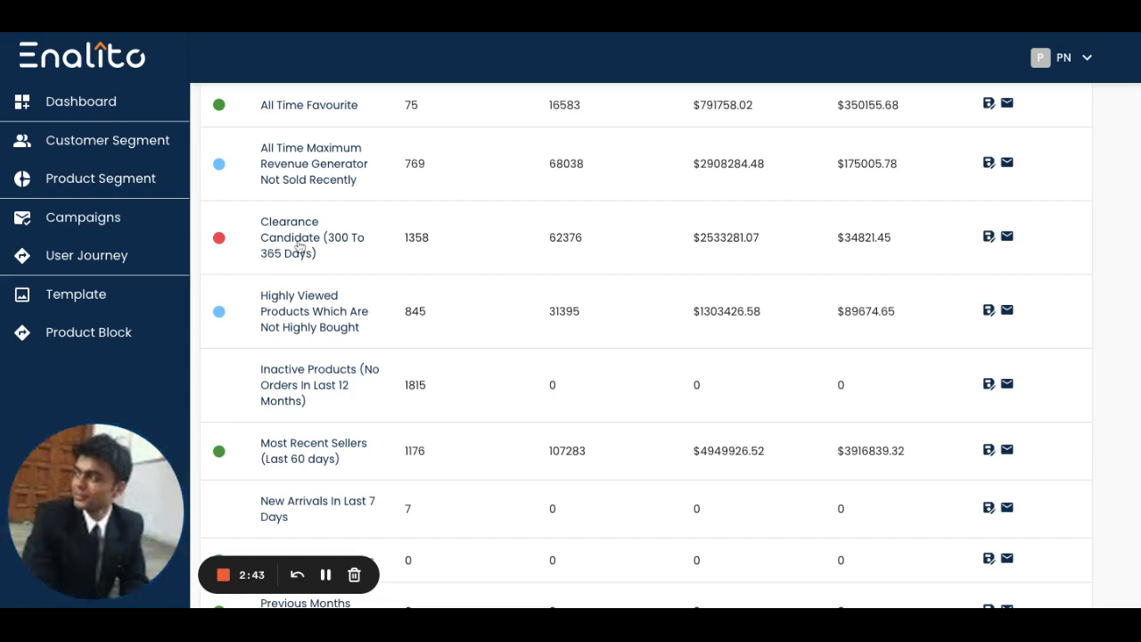
pyautogui.moveTo(105, 221)
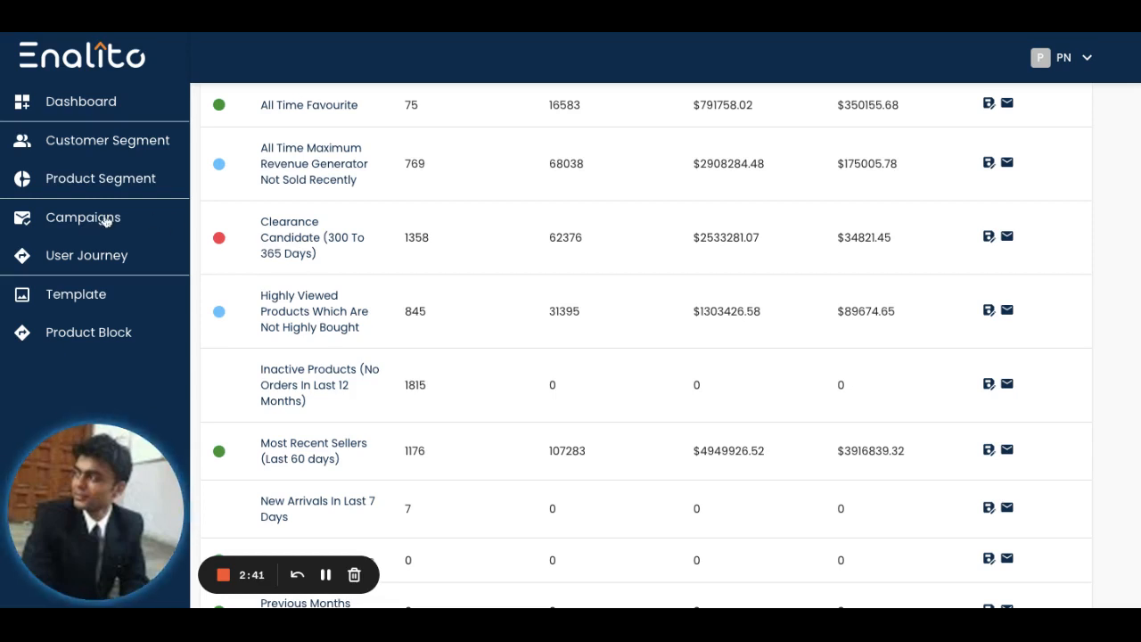
pyautogui.click(83, 216)
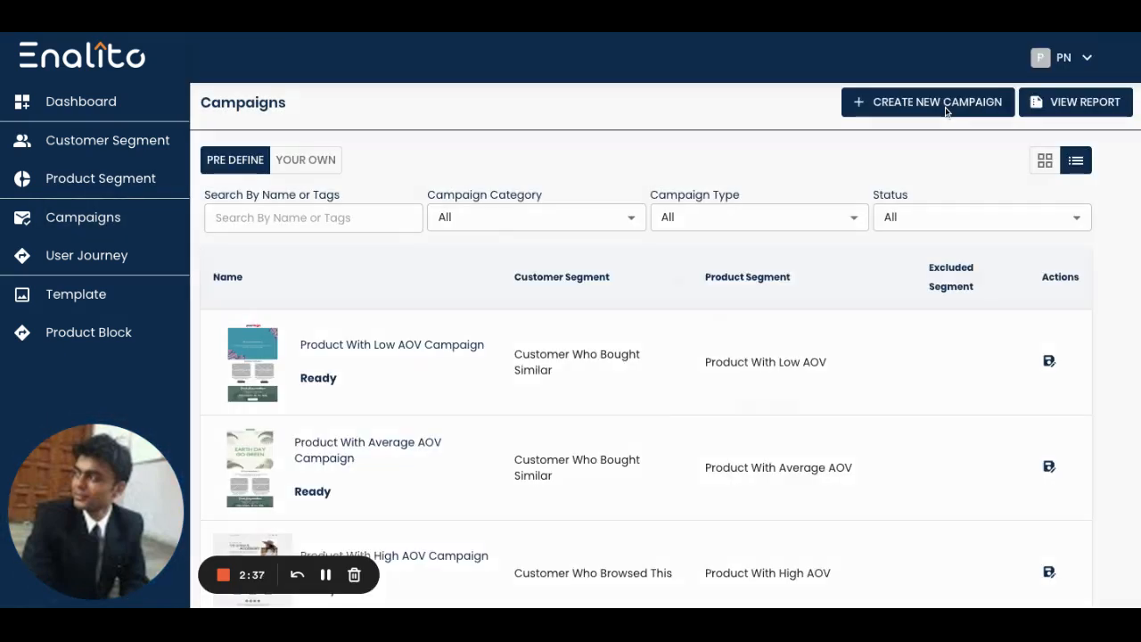
pyautogui.click(927, 101)
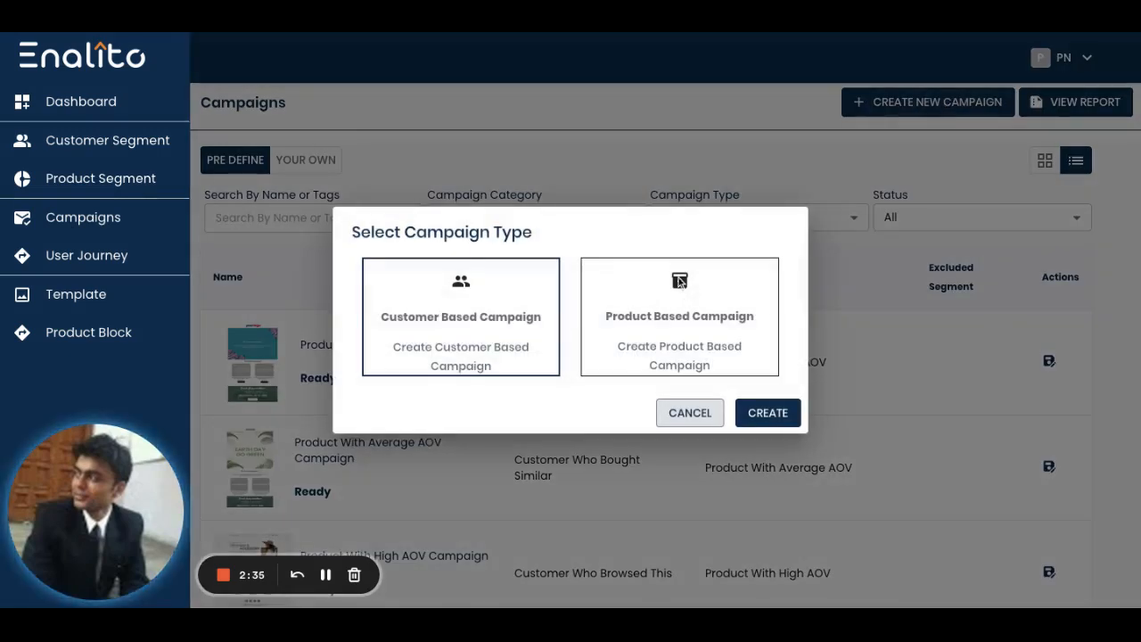
pyautogui.click(690, 412)
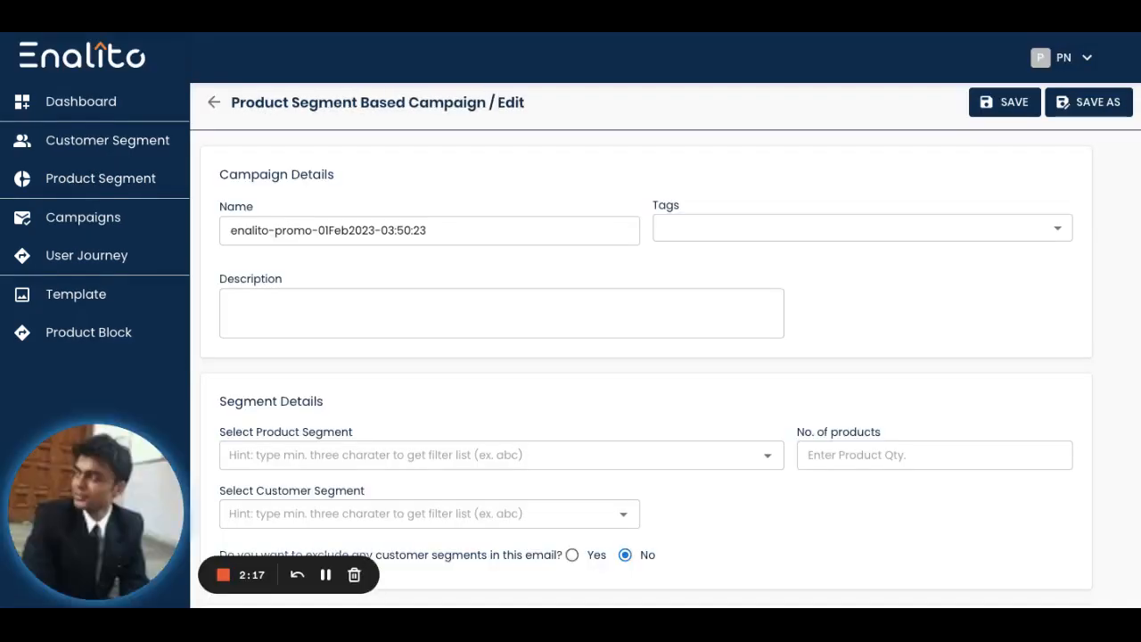
# - Pick Clearance Candidate (300 To 365 Days) from the Select Product Segment dropdown
pyautogui.scroll(-3)
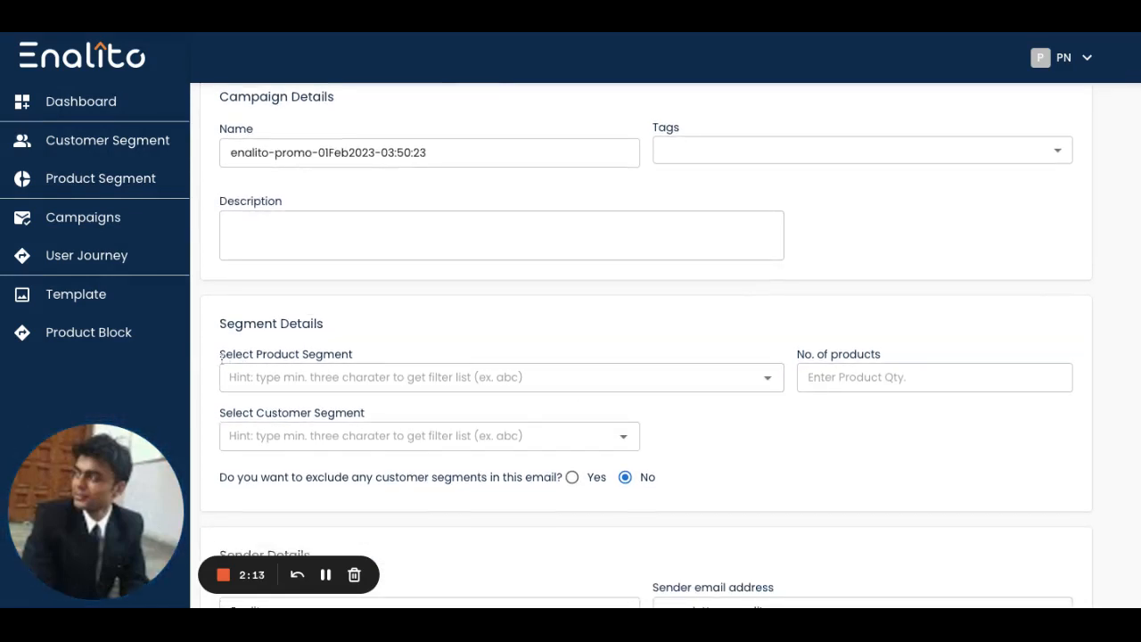
pyautogui.moveTo(449, 366)
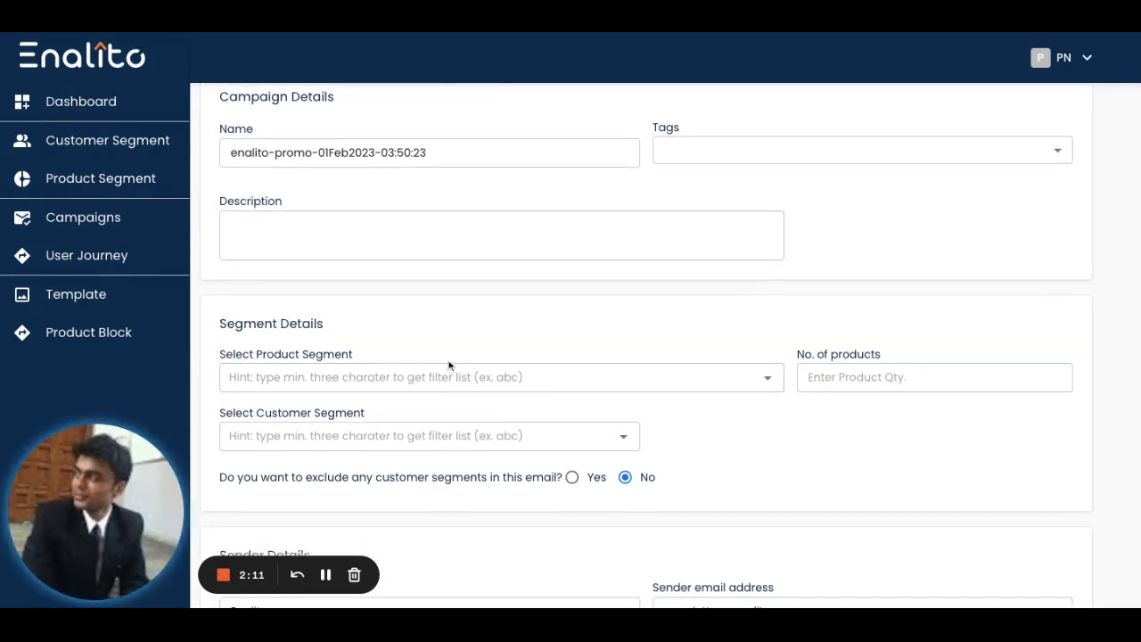
pyautogui.click(499, 376)
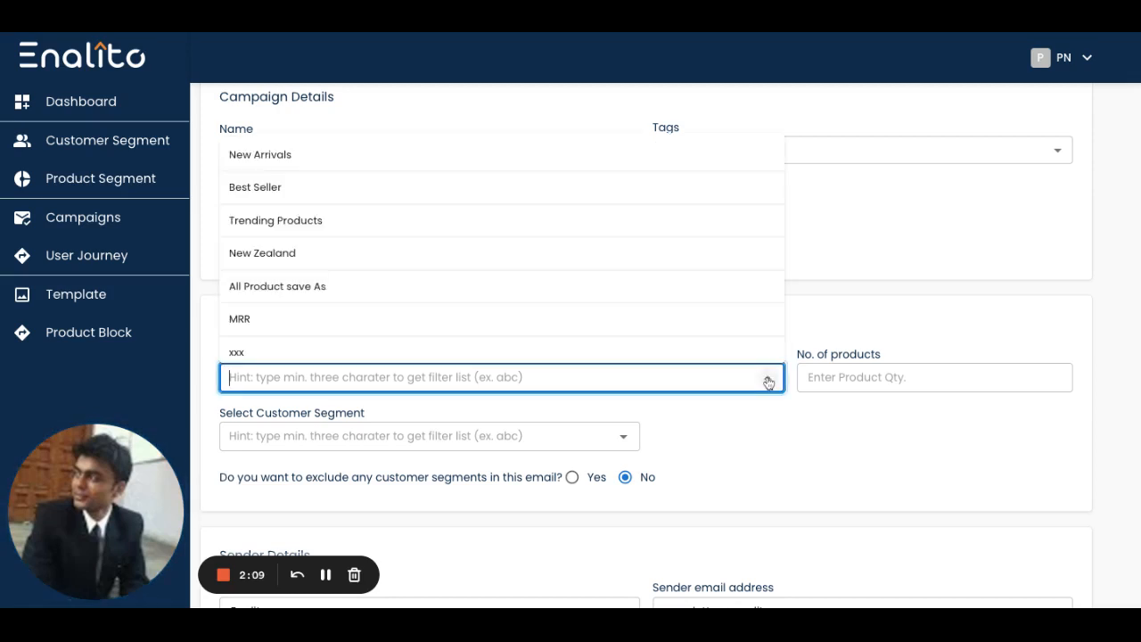
pyautogui.scroll(-3)
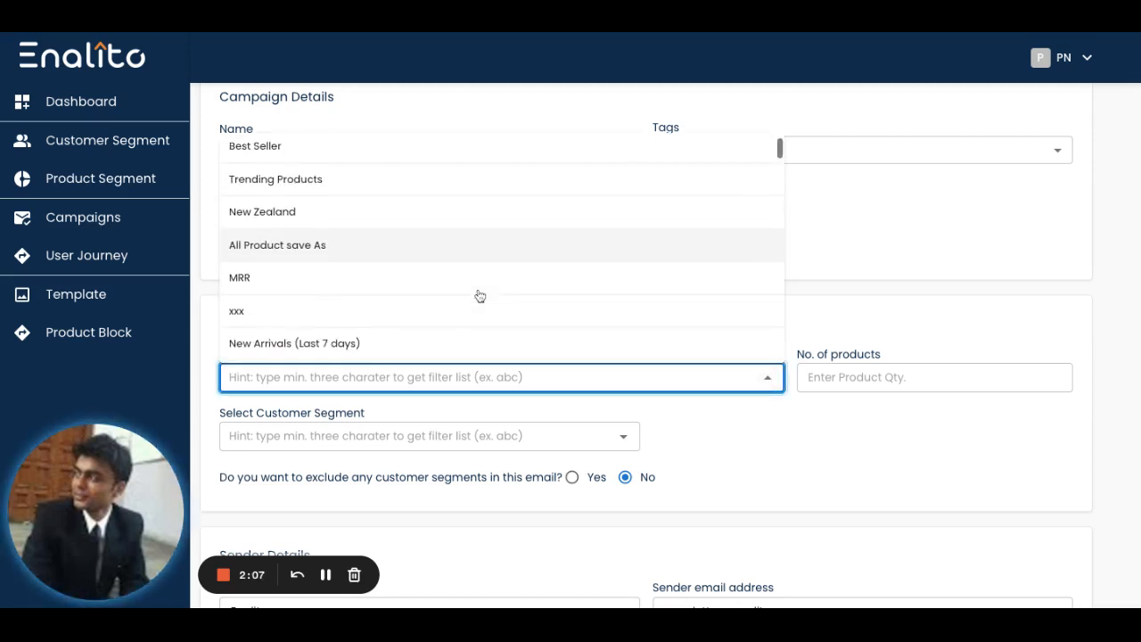
pyautogui.scroll(-3)
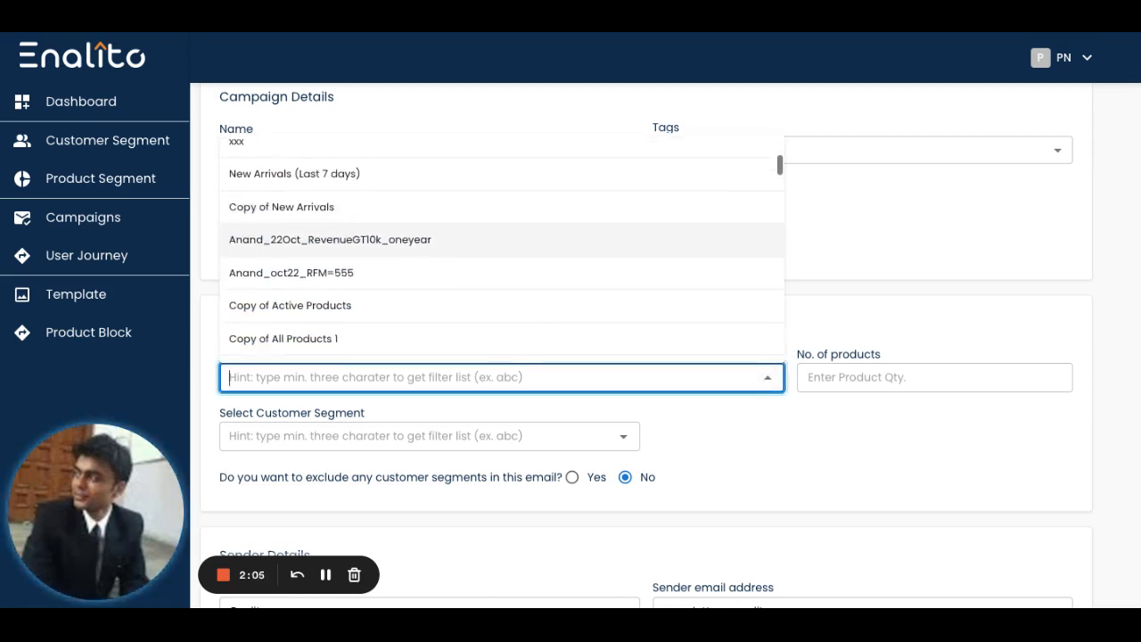
pyautogui.scroll(-3)
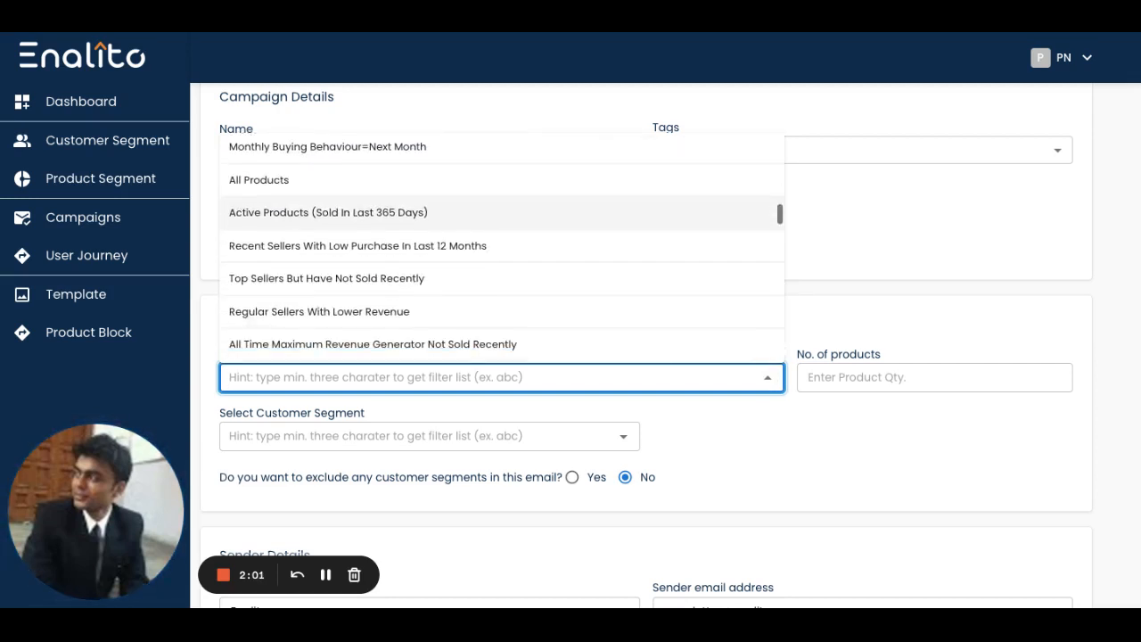
pyautogui.scroll(-3)
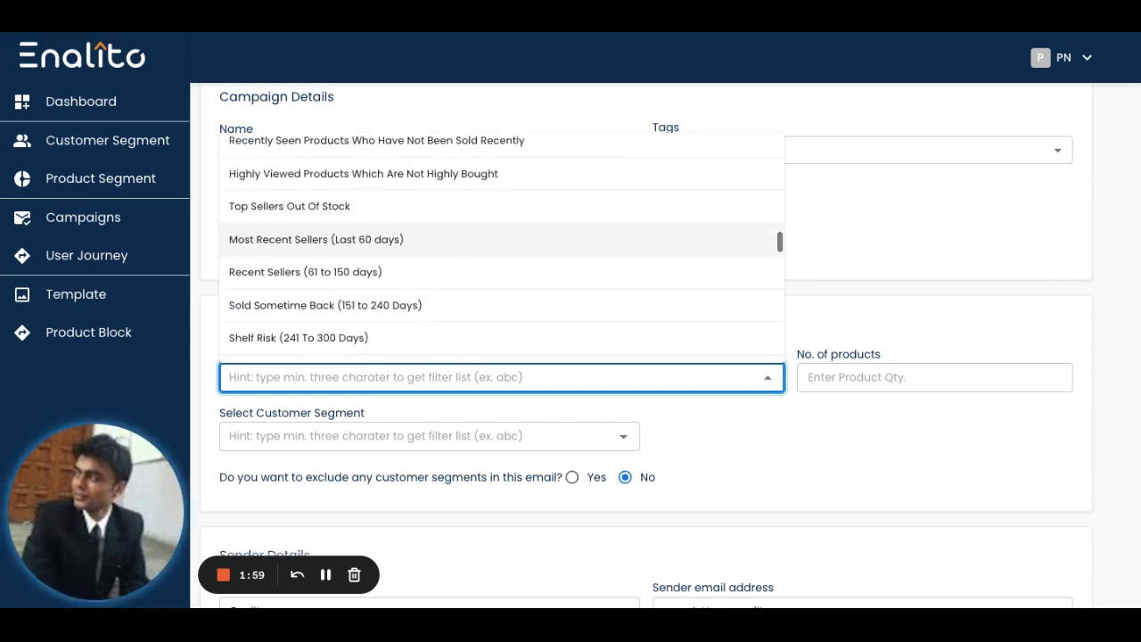
pyautogui.scroll(-3)
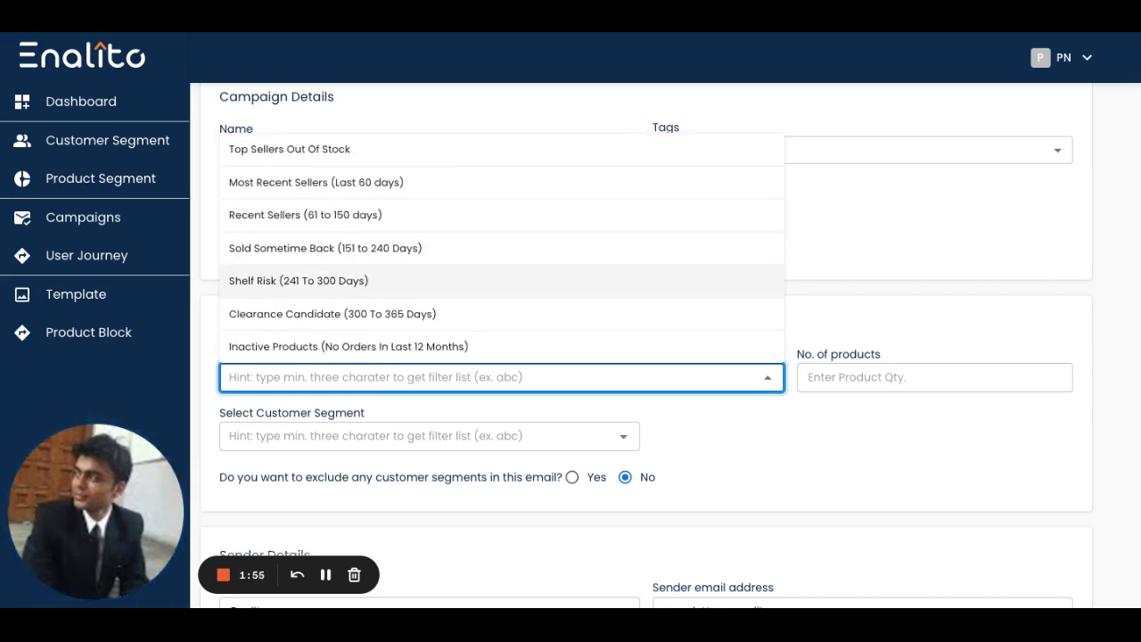
pyautogui.moveTo(408, 323)
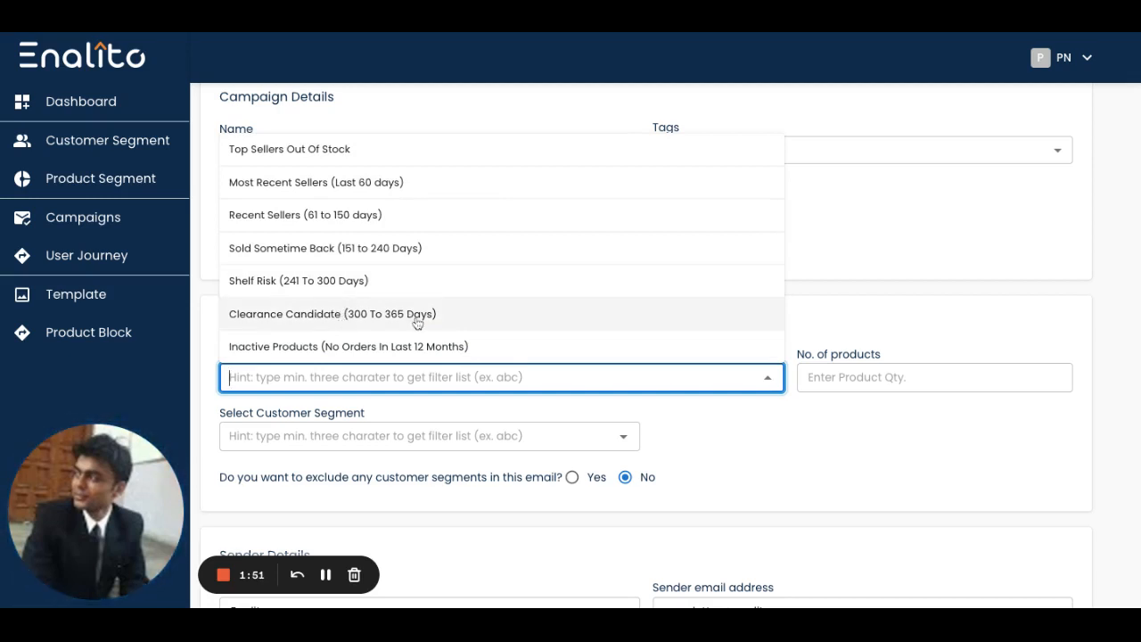
pyautogui.click(332, 313)
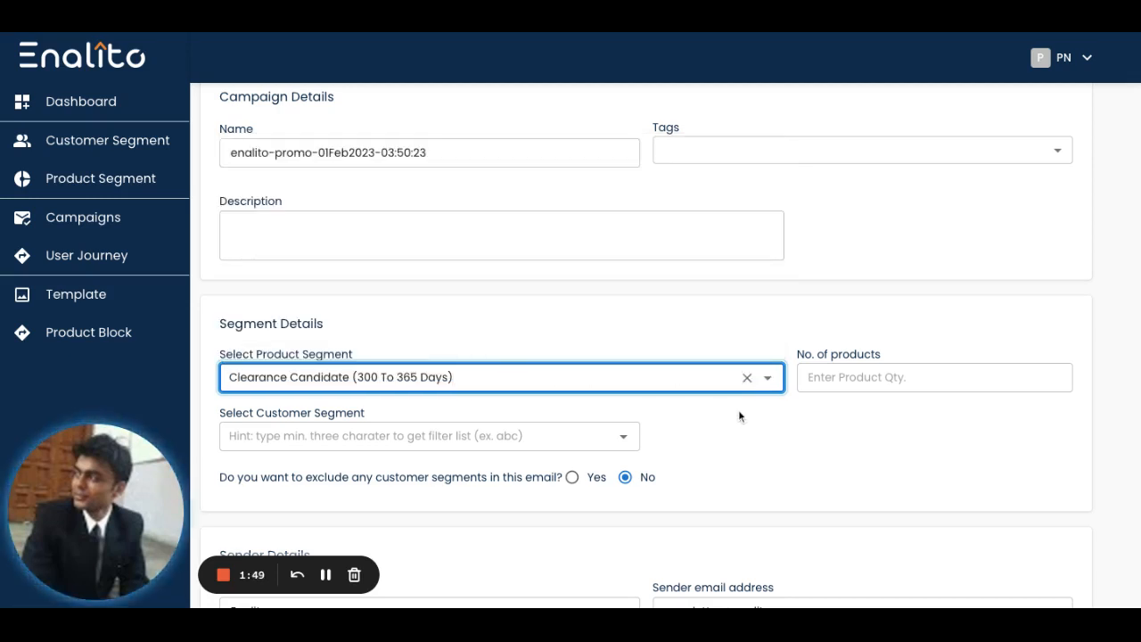
# - Enter 12 products, choose Customer Who Browsed This, and set the time frame to Last 90 Days
pyautogui.click(934, 377)
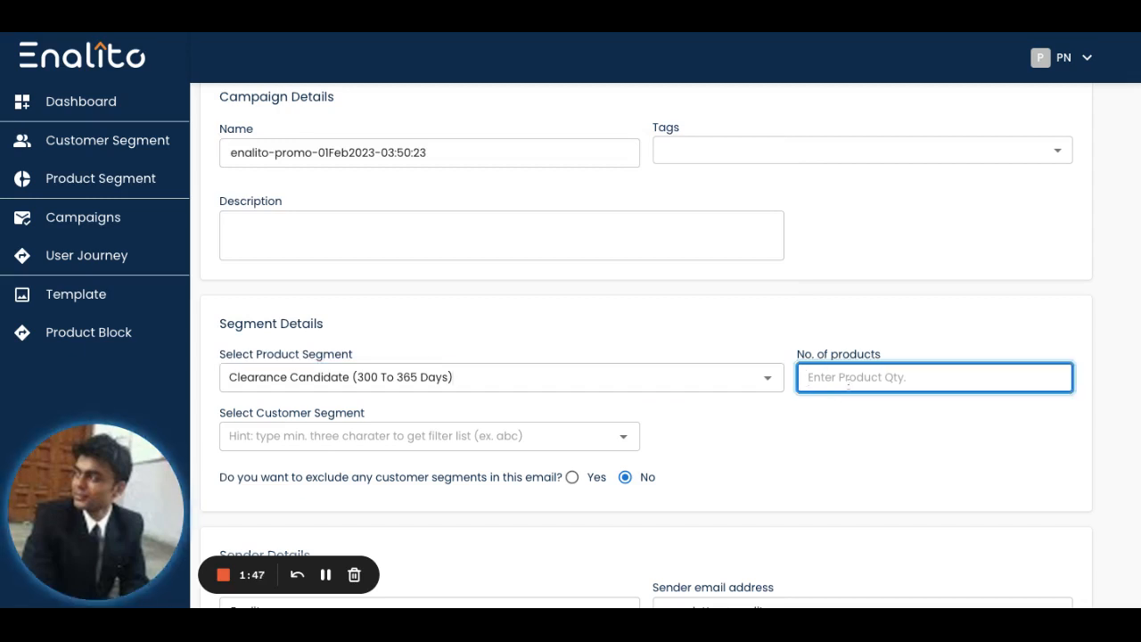
pyautogui.write('12')
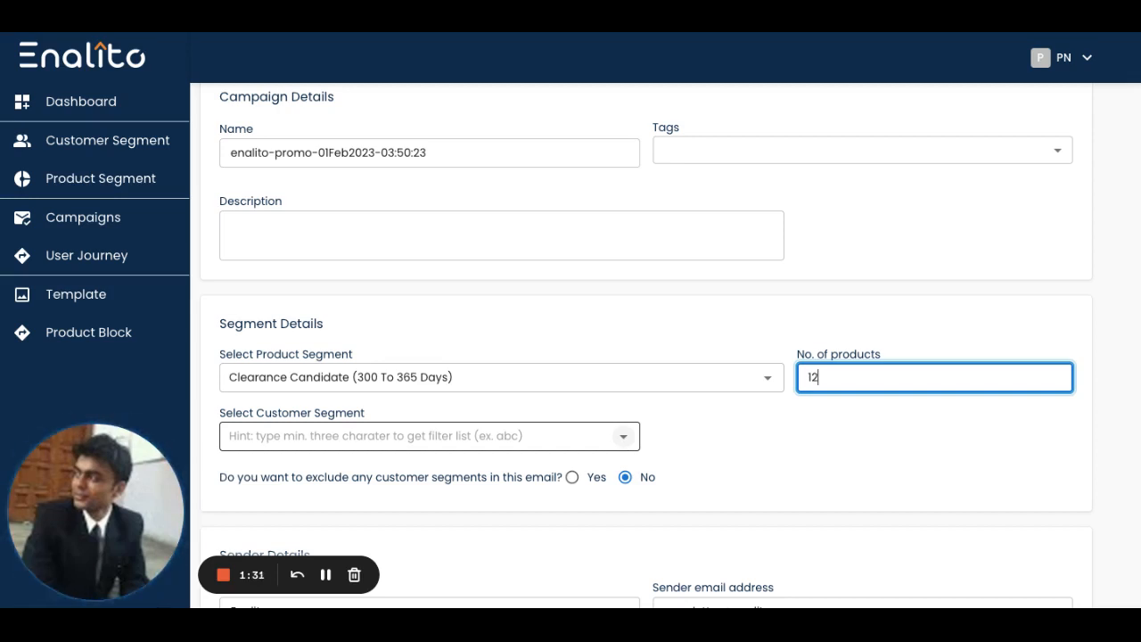
pyautogui.click(429, 436)
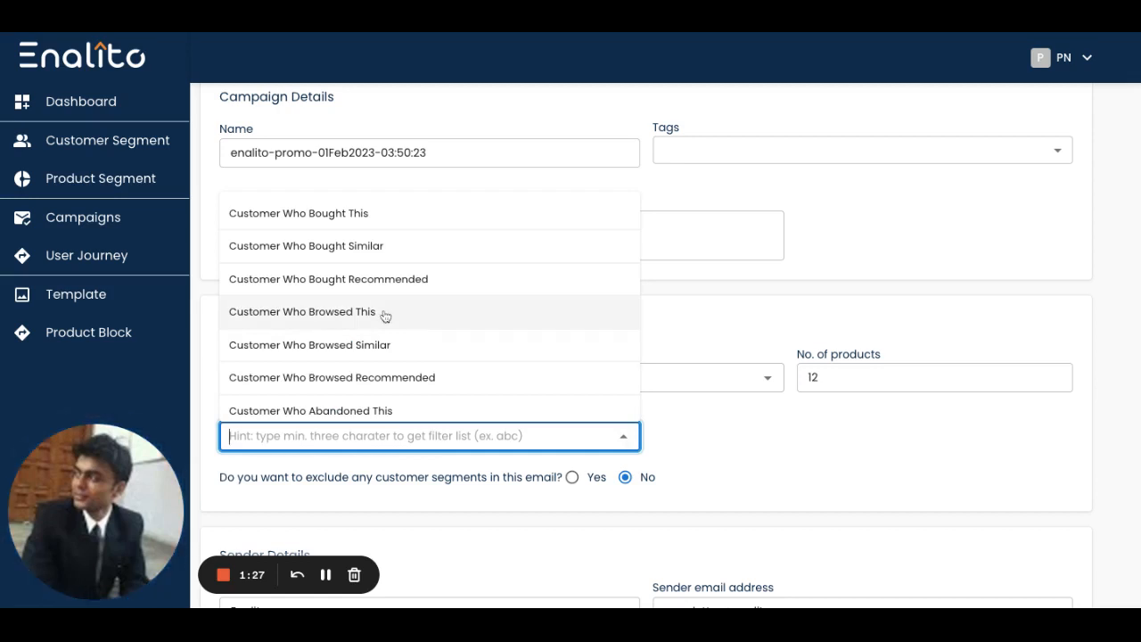
pyautogui.click(301, 311)
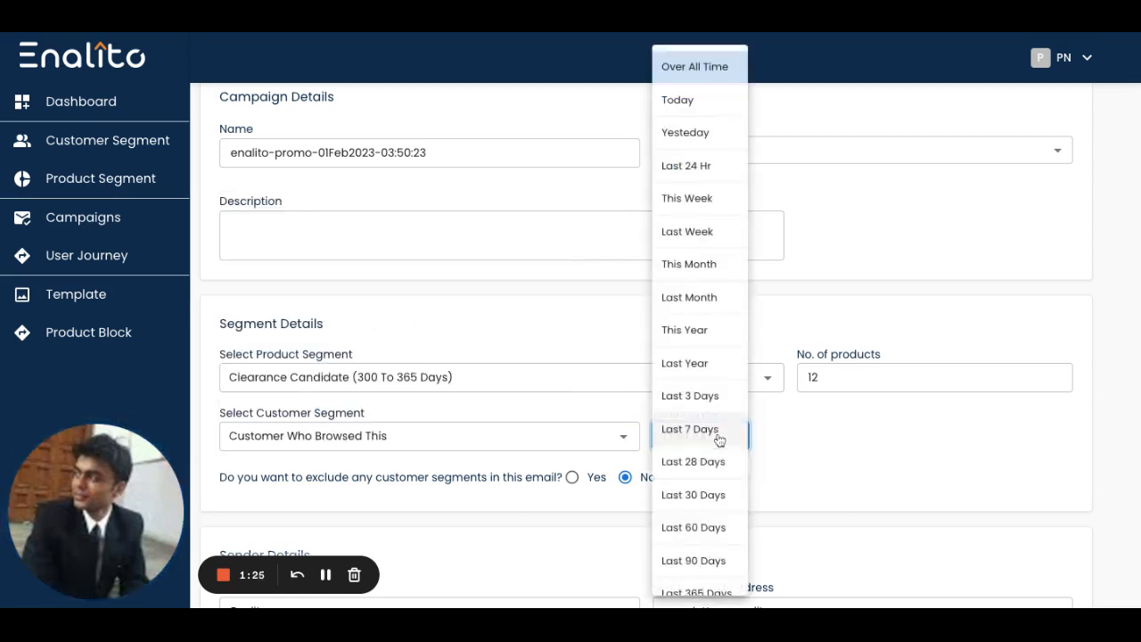
pyautogui.click(694, 560)
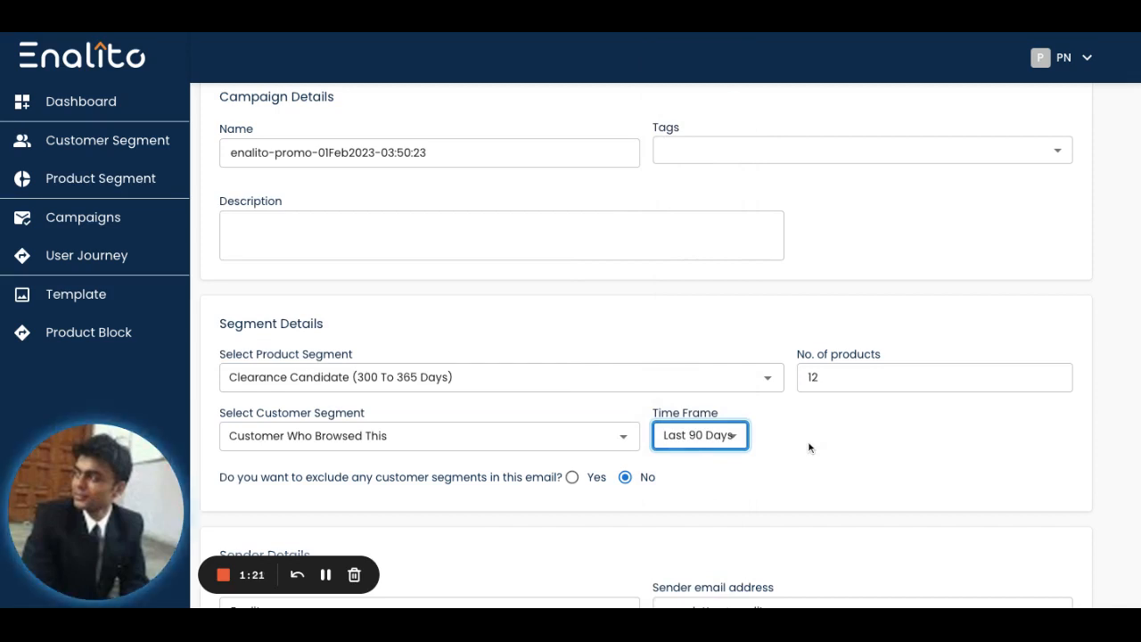
pyautogui.click(500, 376)
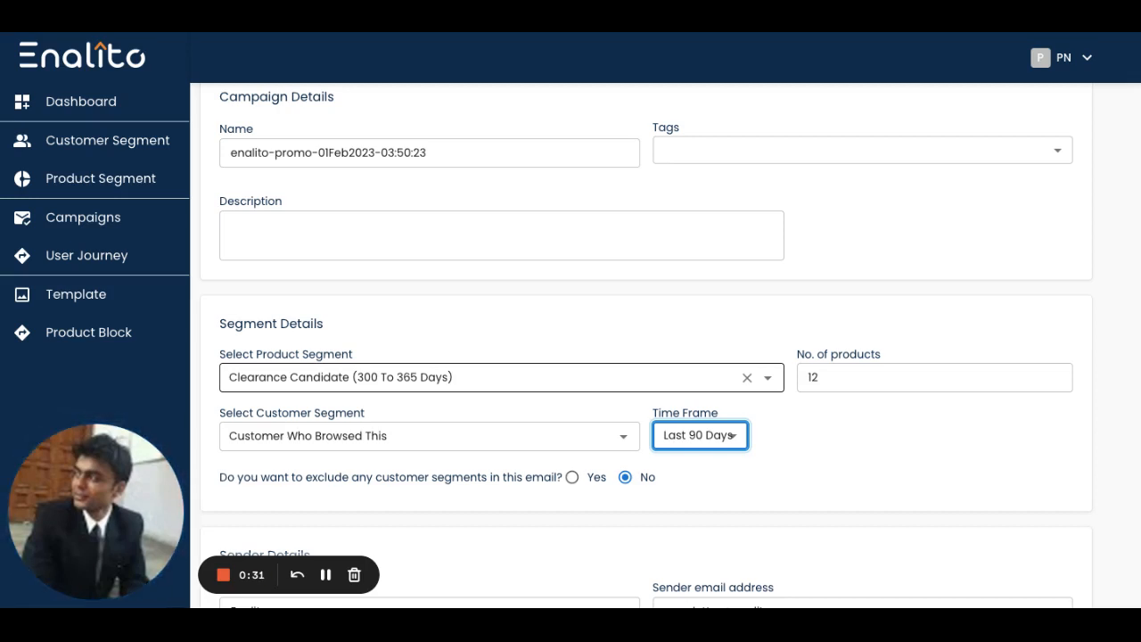
pyautogui.moveTo(486, 319)
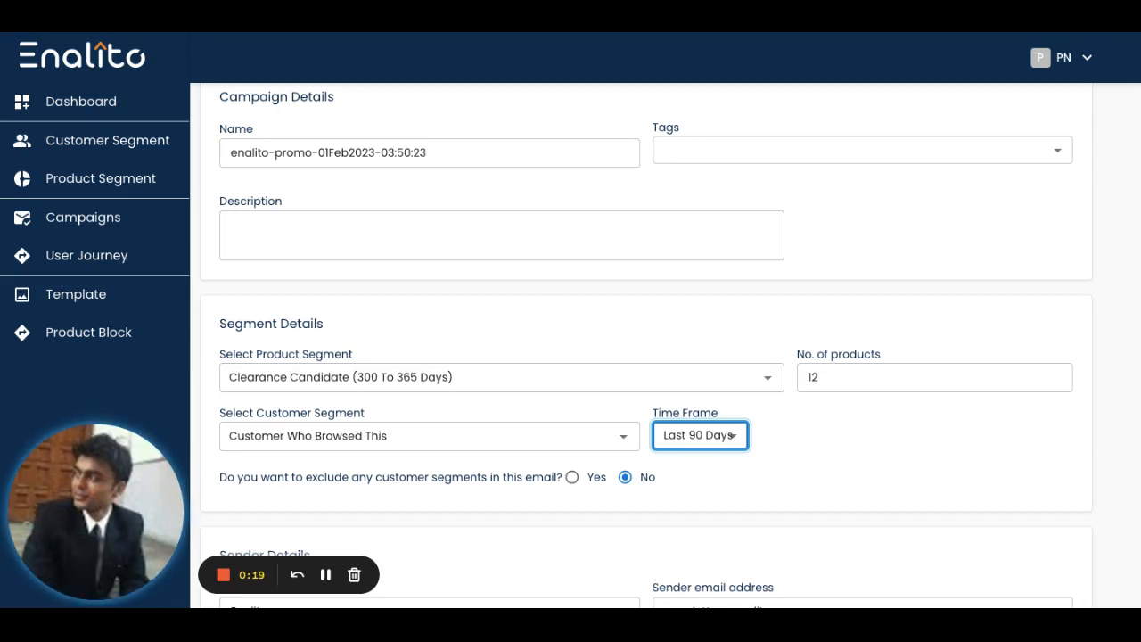
pyautogui.moveTo(453, 319)
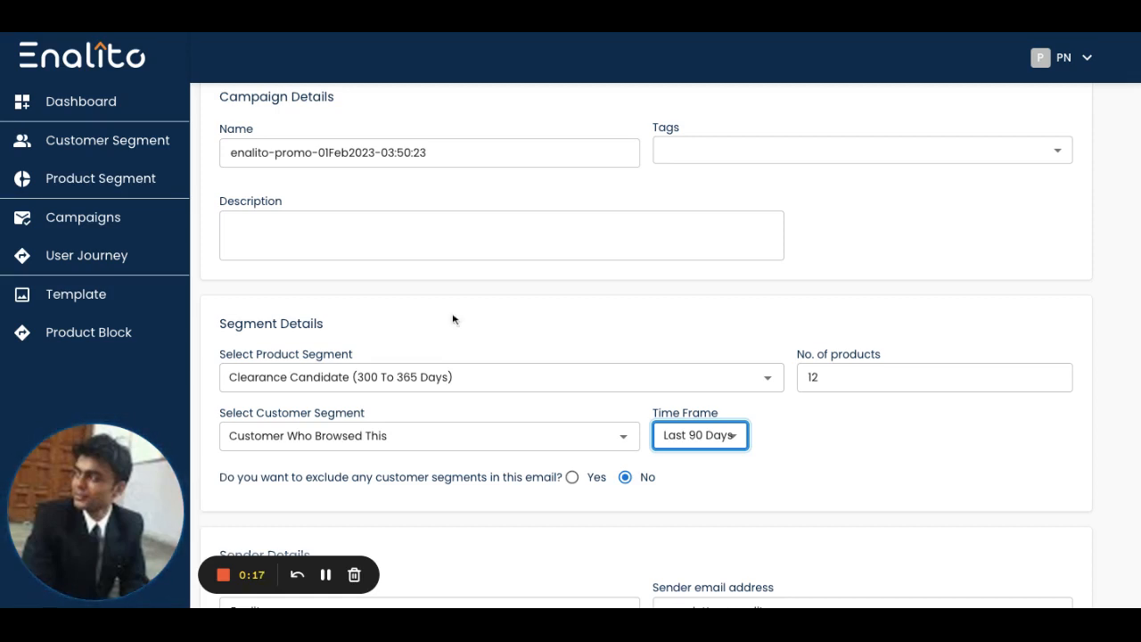